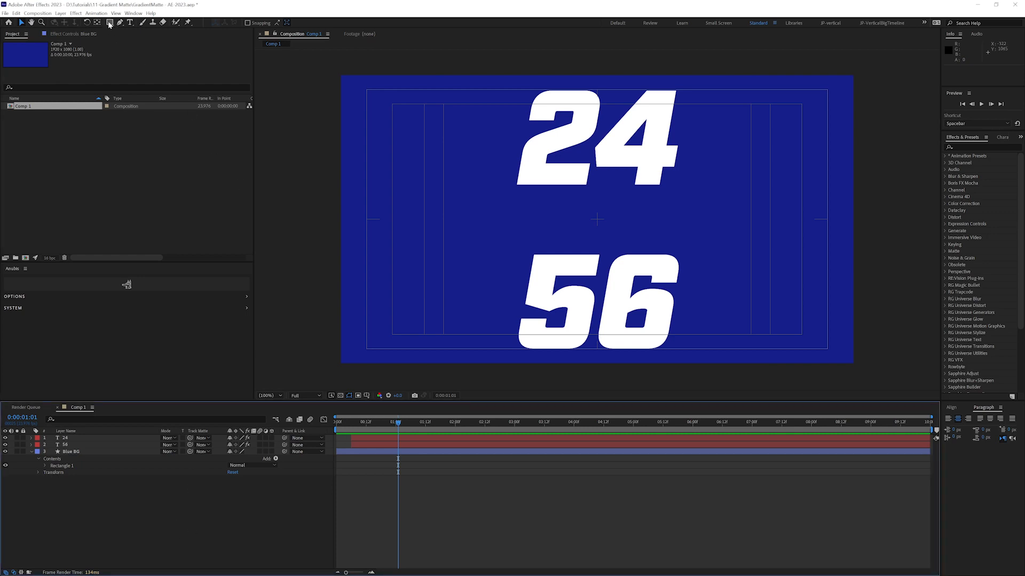
- Choose the Rectangle tool and set the shape fill colour to red
left_click(130, 23)
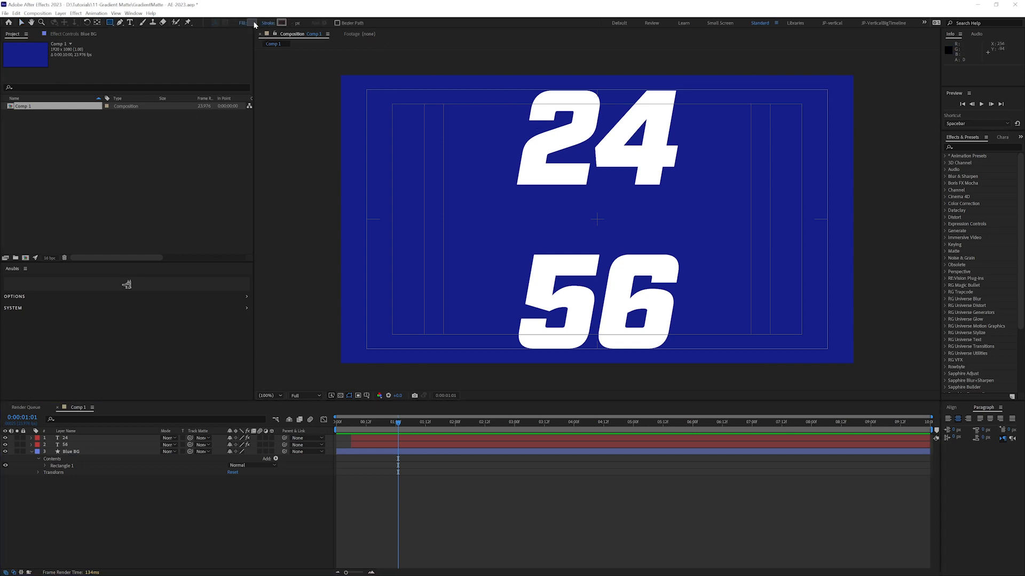
left_click(252, 22)
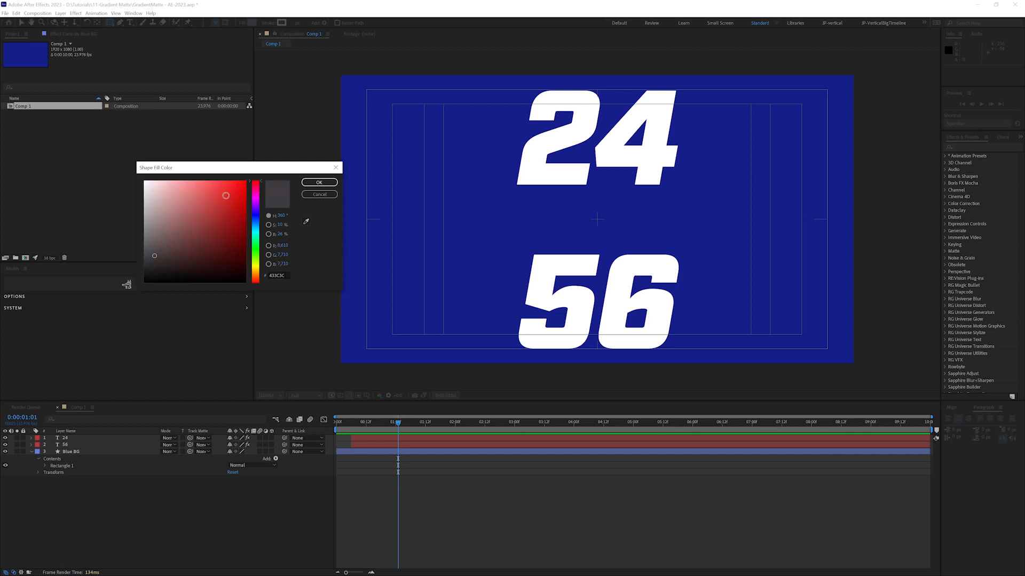
left_click(319, 181)
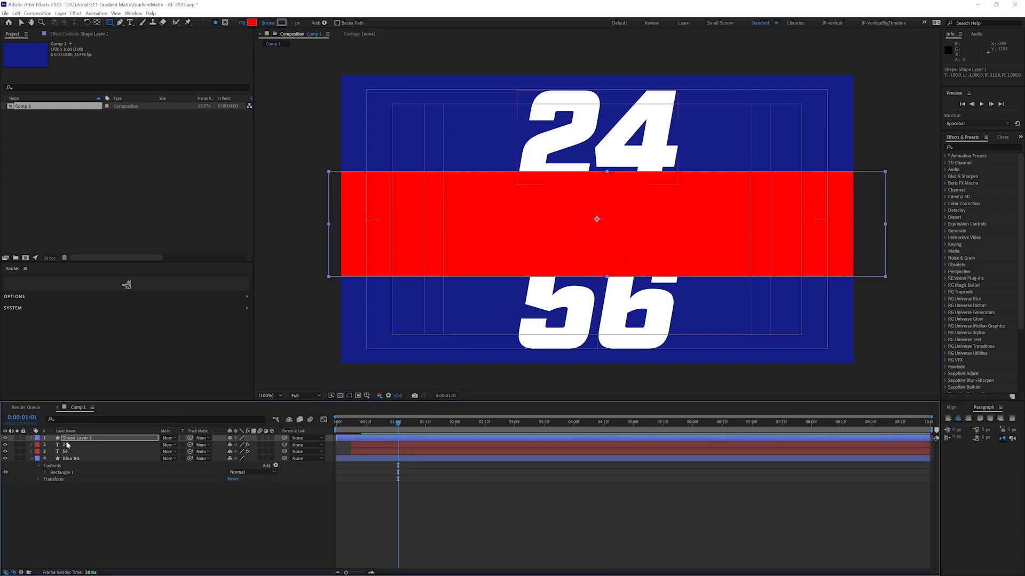
- Leave Shape Layer 1's Track Matte at None
left_click(203, 438)
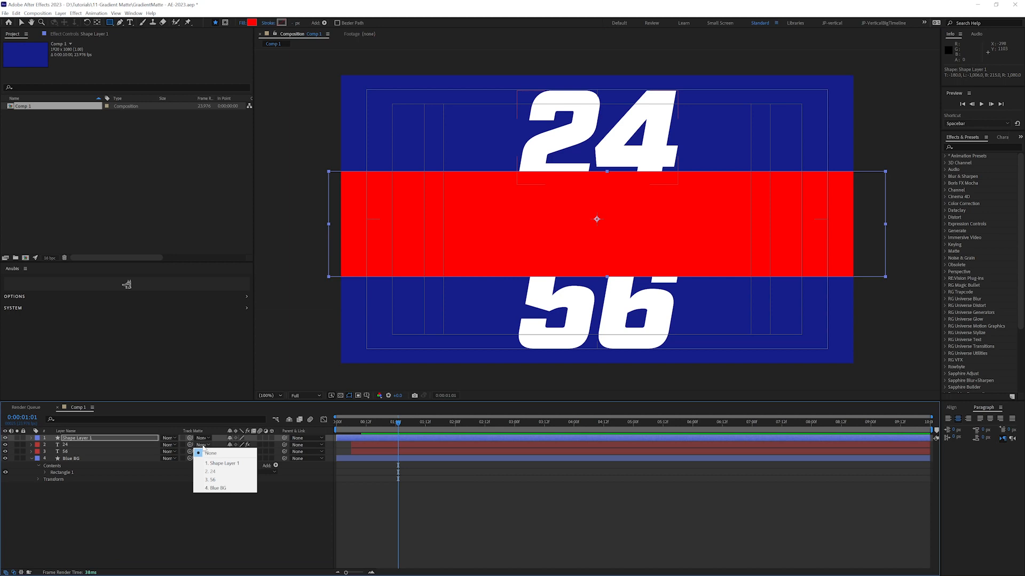
left_click(212, 462)
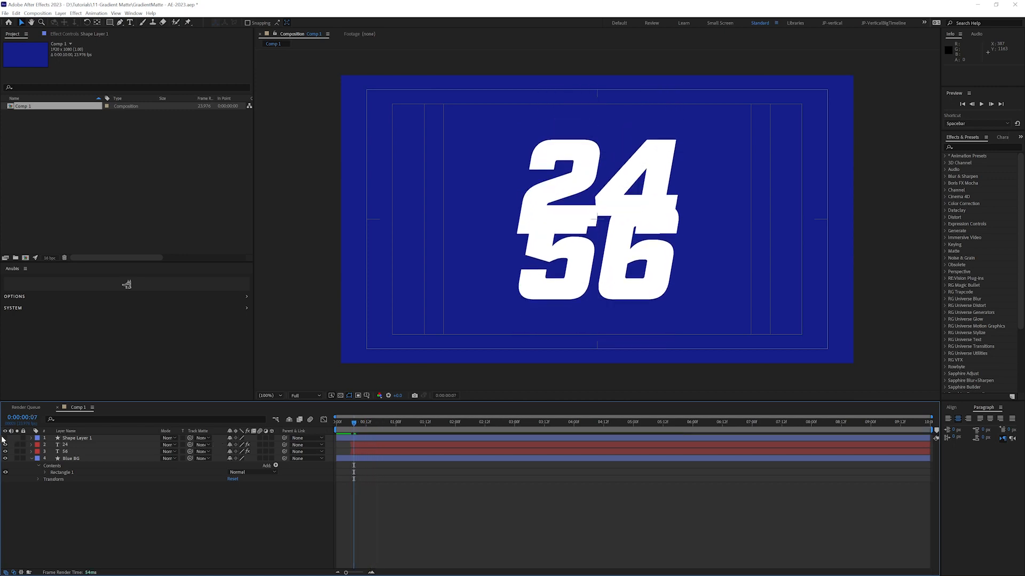
- Reveal the rectangle, add Fast Box Blur at radius 250, and rename the layer MATTE
left_click(77, 437)
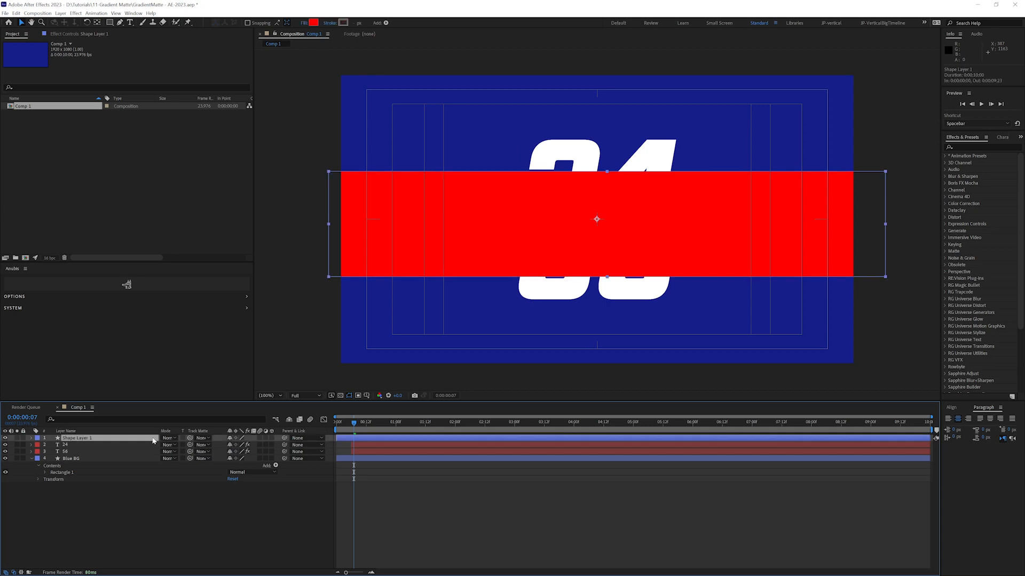
left_click(75, 12)
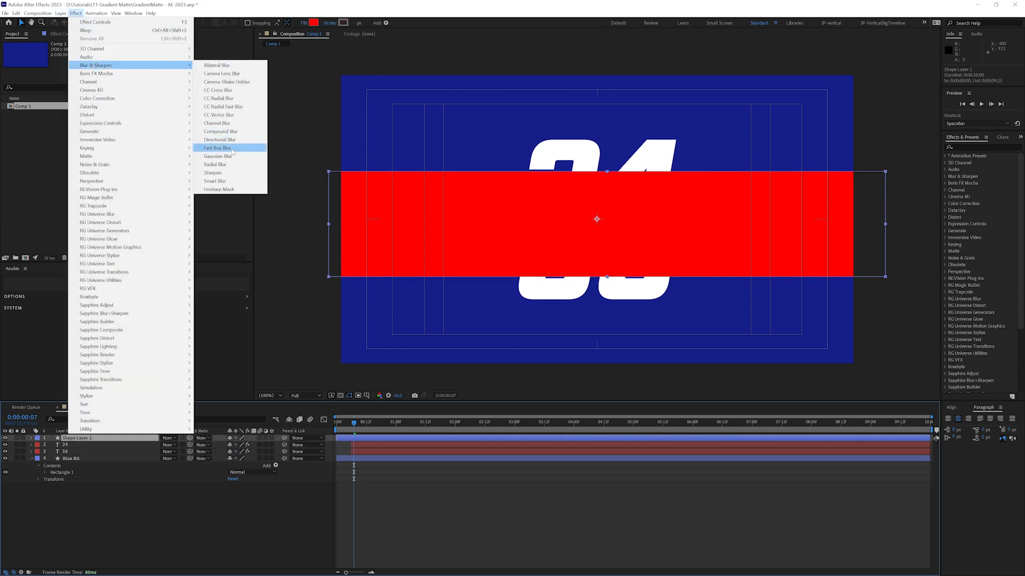
left_click(218, 147)
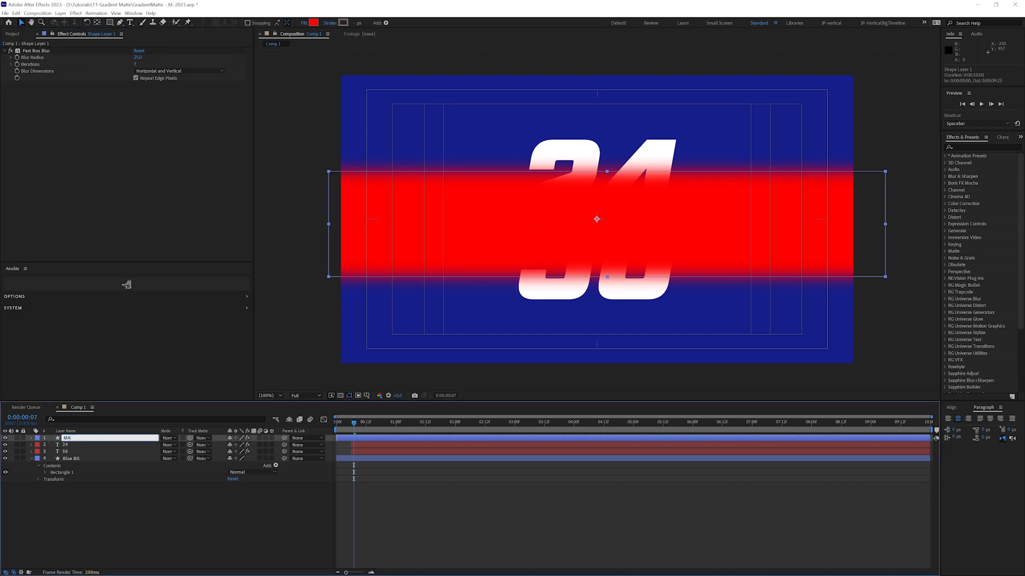
type("MATTE")
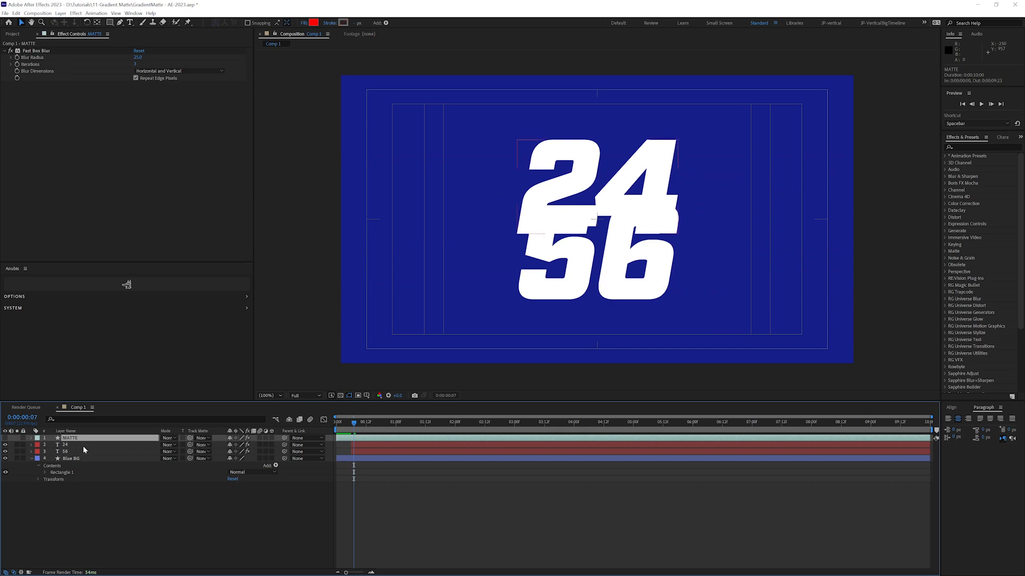
- Select layer 24 and enable the Modes column to show blending and track matte options
left_click(65, 445)
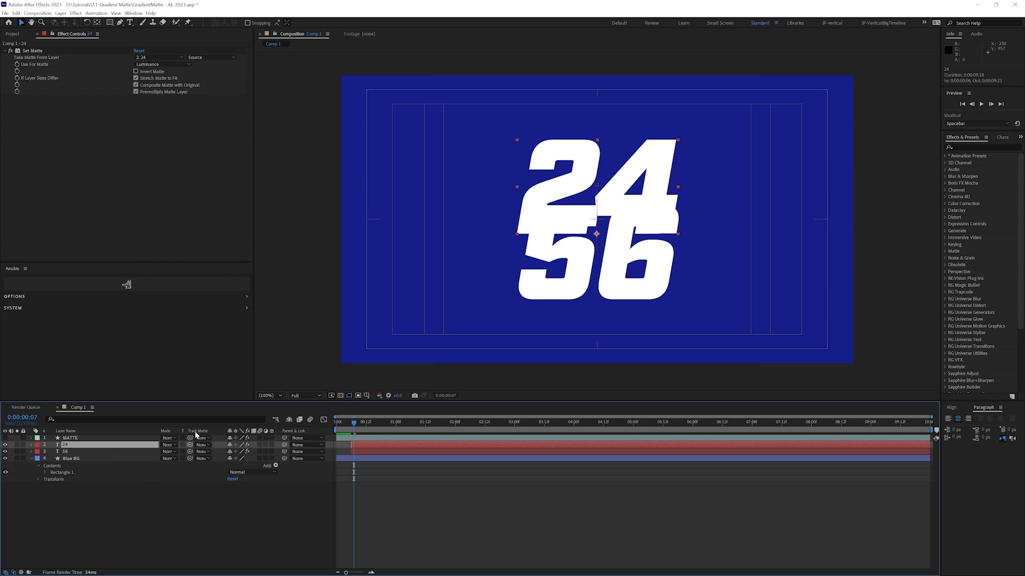
mouse_move(219, 431)
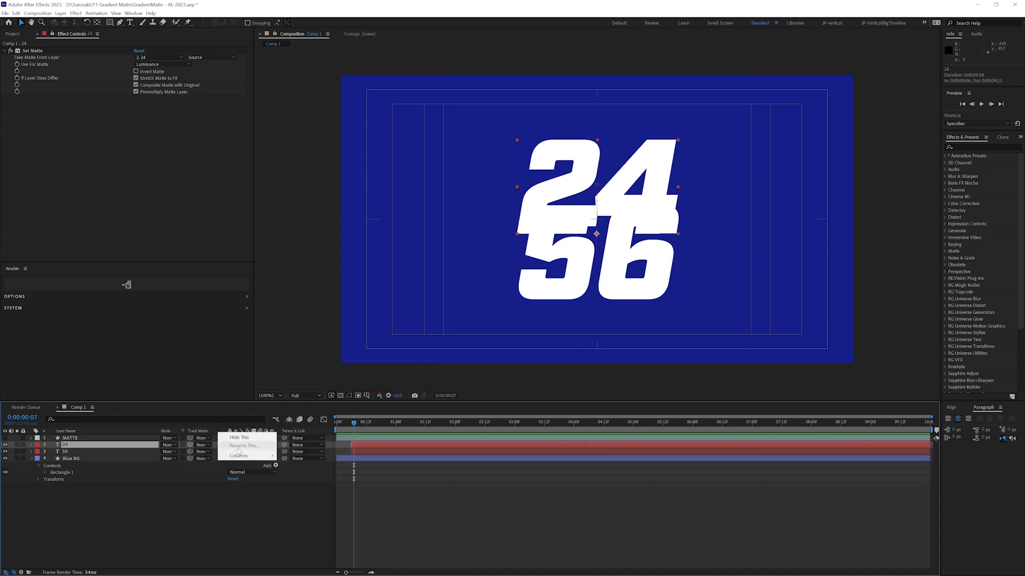
left_click(240, 456)
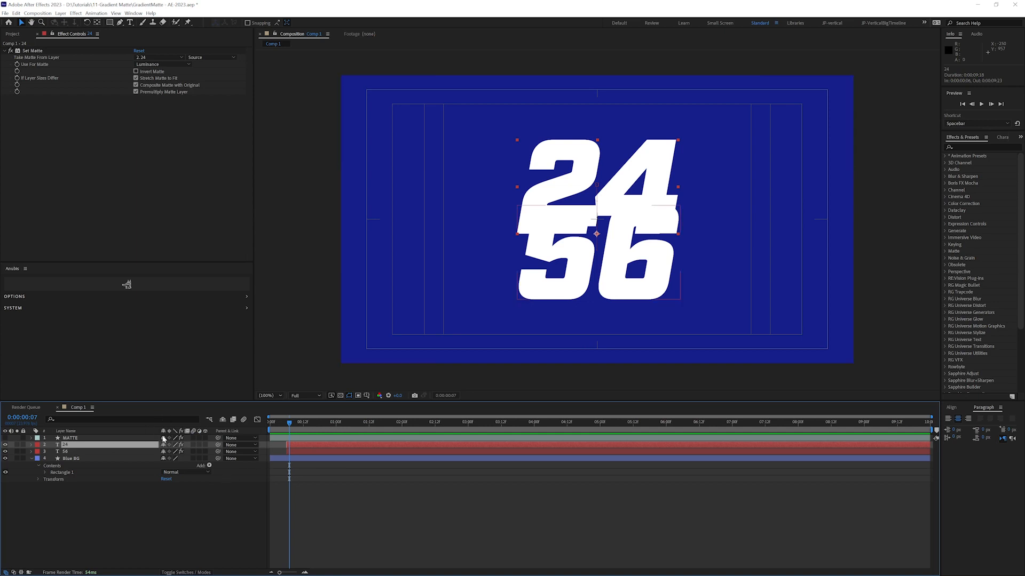
right_click(66, 430)
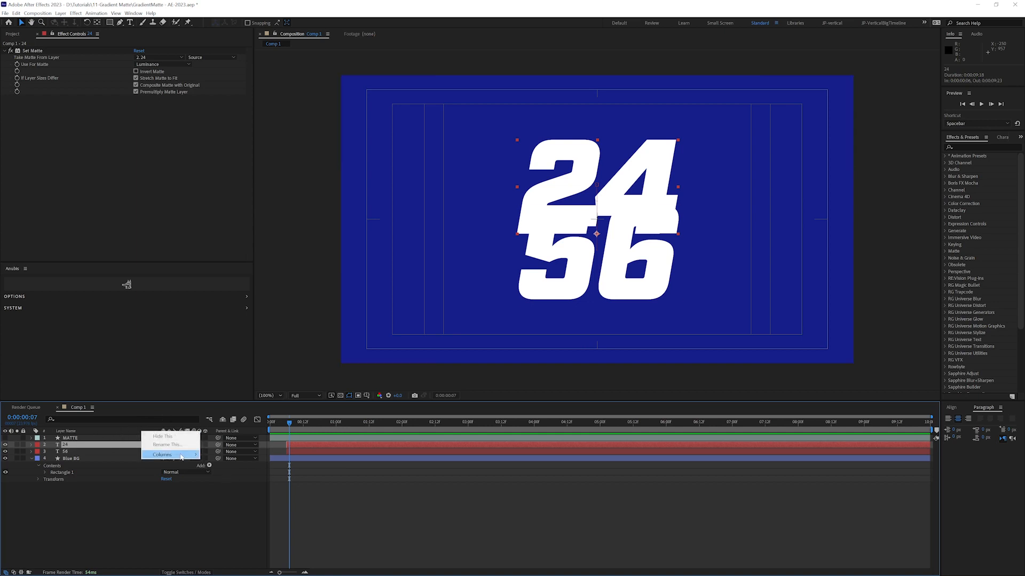
left_click(161, 455)
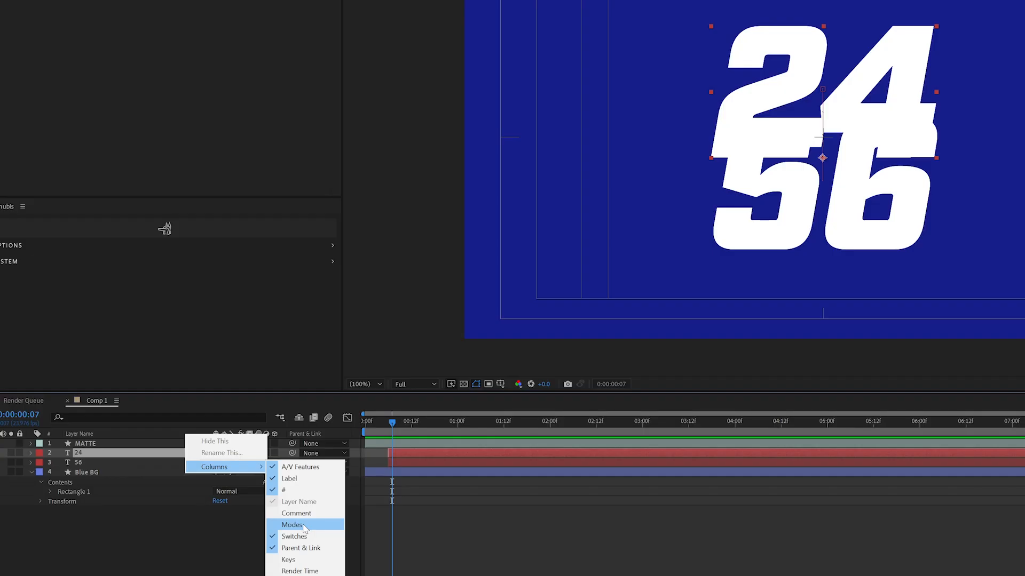
left_click(292, 525)
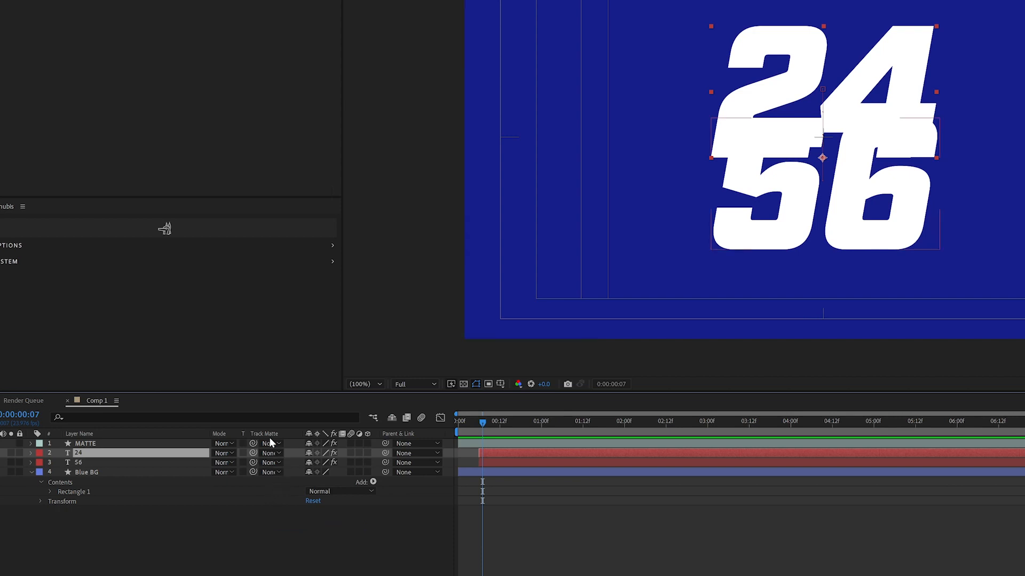
mouse_move(271, 453)
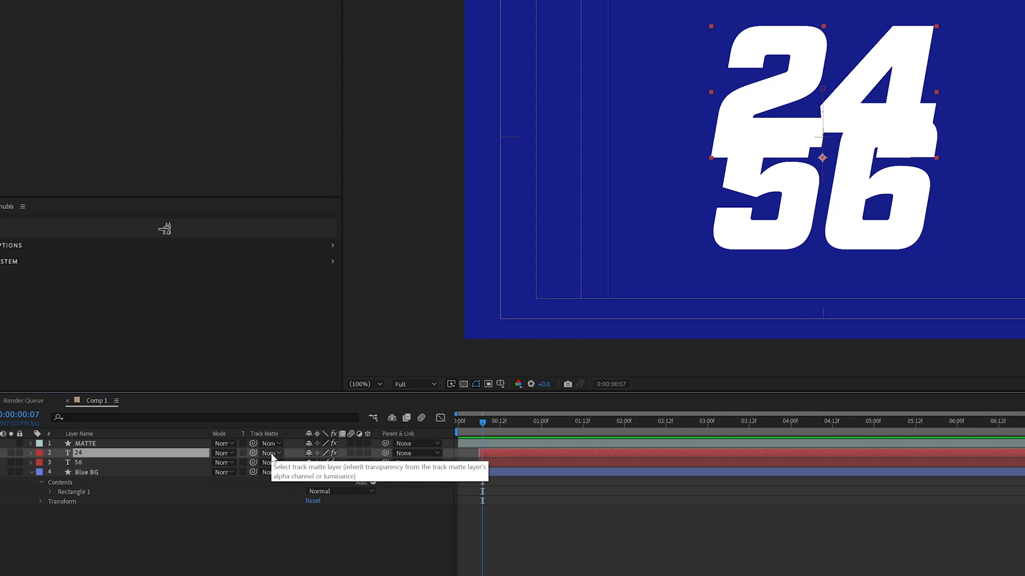
mouse_move(89, 451)
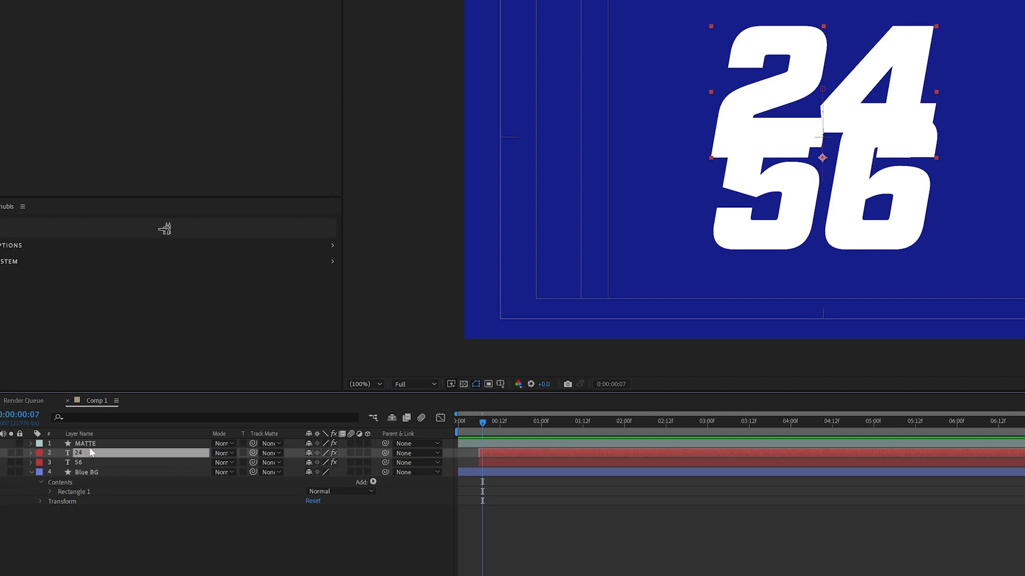
- Set layer 24's Track Matte to 1. MATTE with inversion turned off
left_click(85, 443)
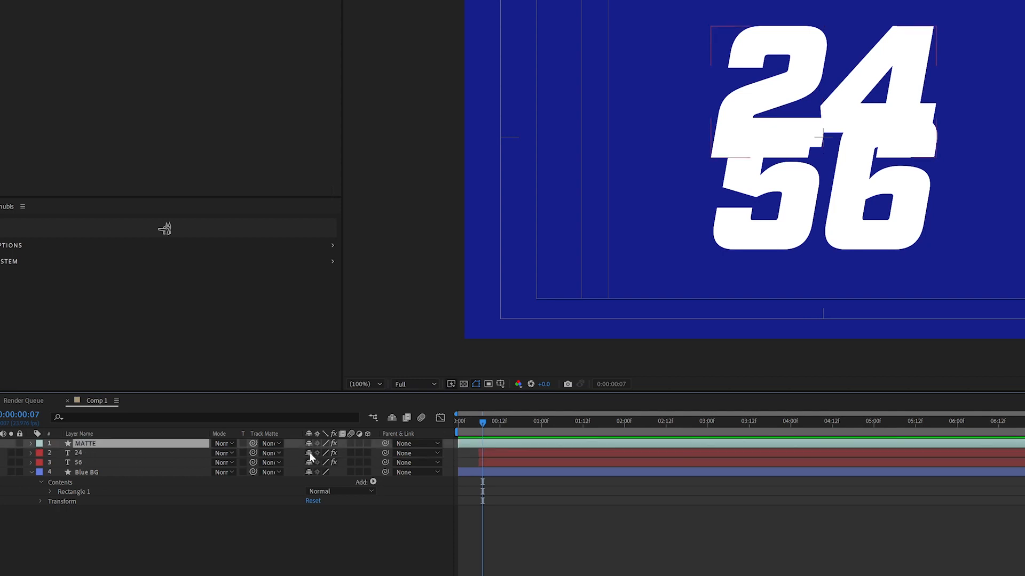
mouse_move(216, 507)
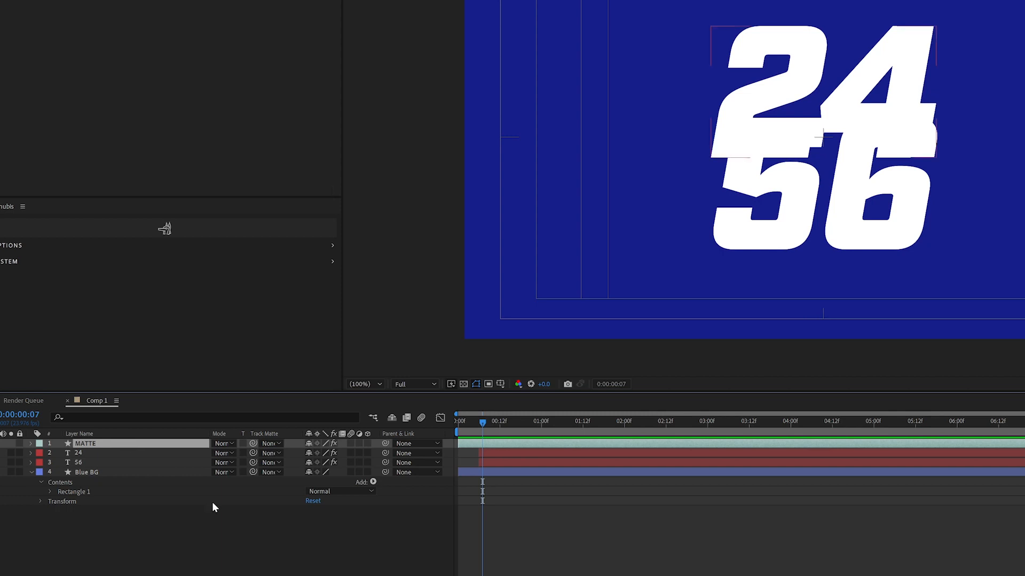
mouse_move(138, 461)
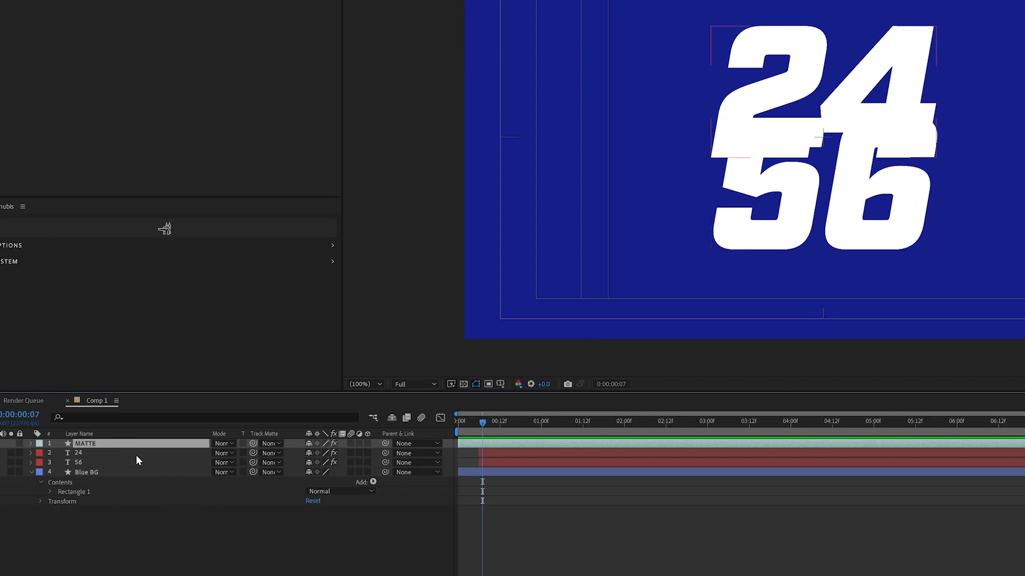
mouse_move(106, 456)
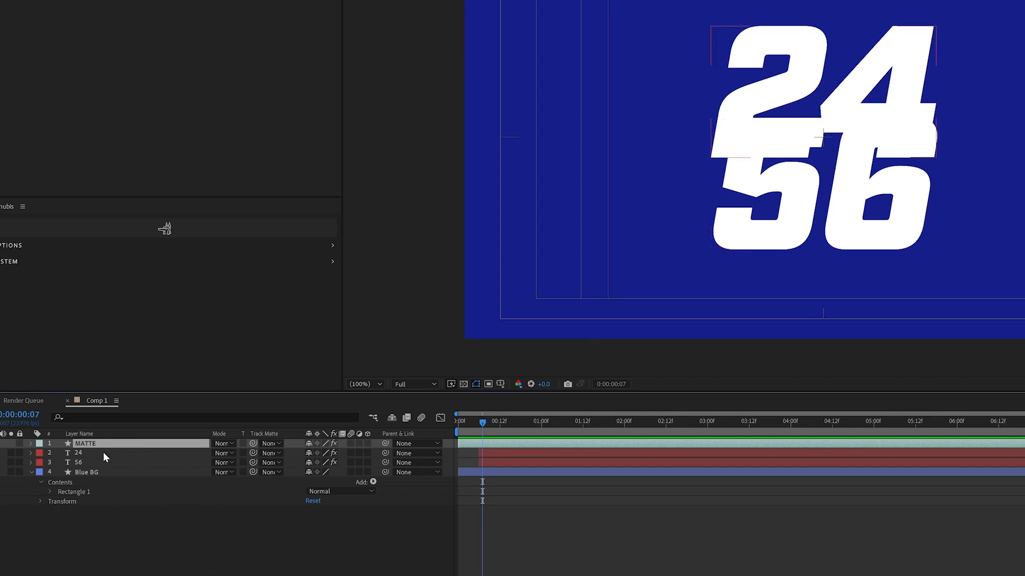
left_click(86, 444)
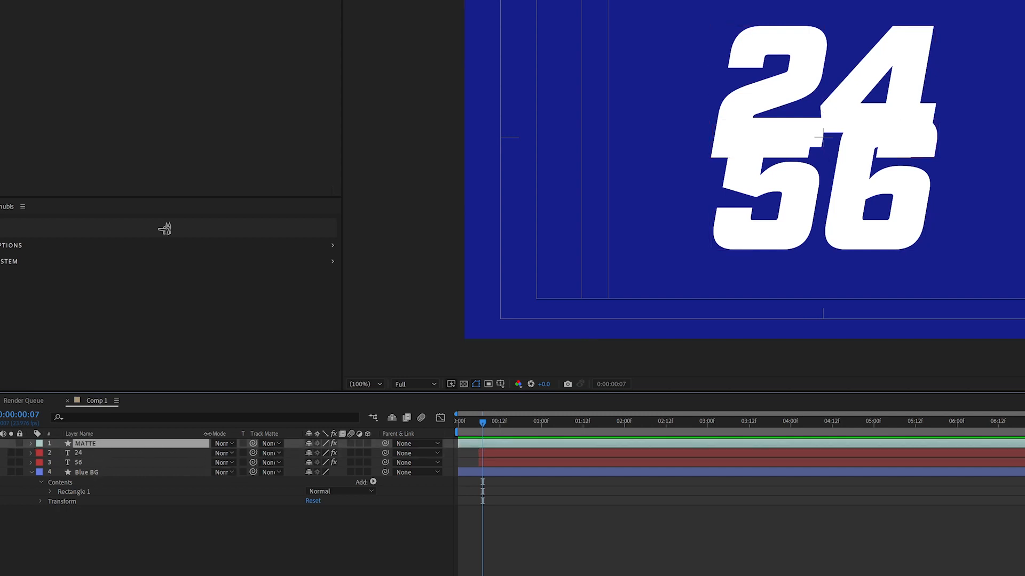
left_click(78, 453)
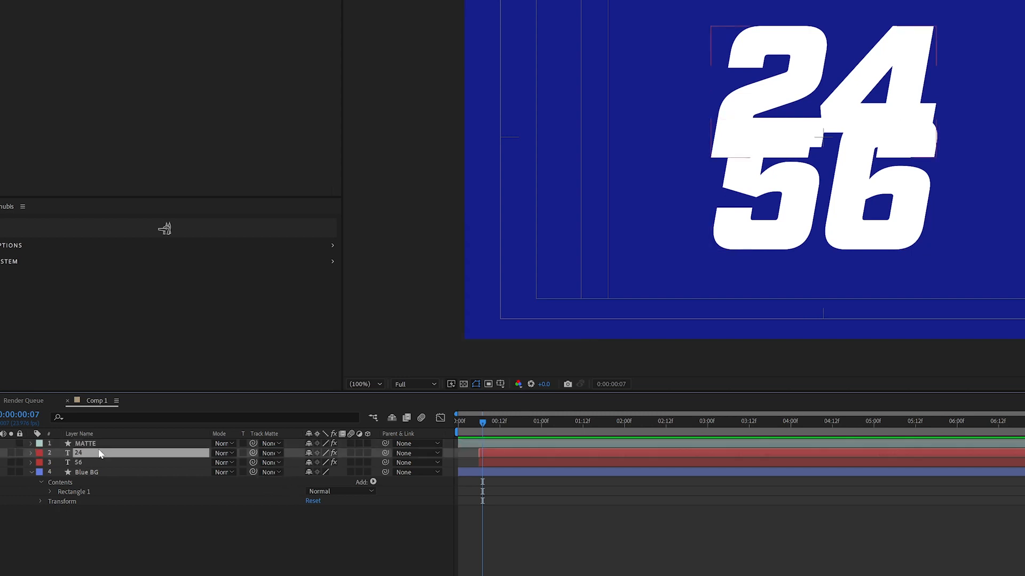
left_click(78, 453)
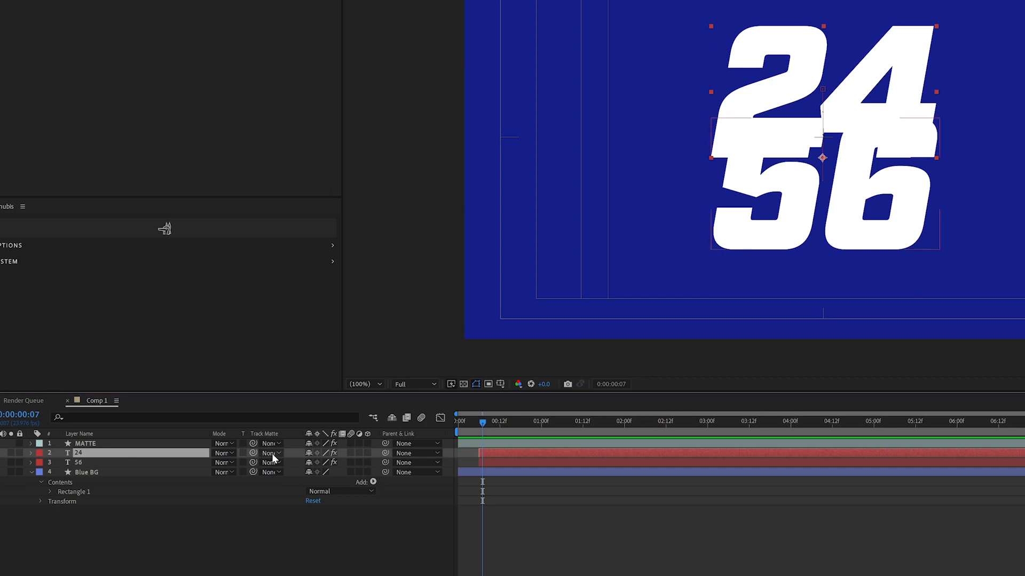
left_click(269, 452)
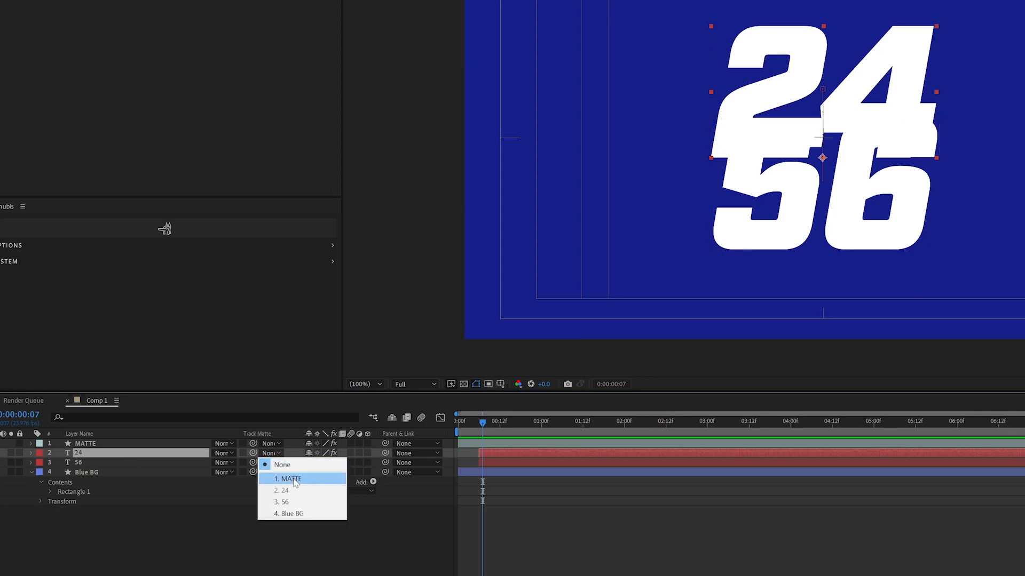
left_click(286, 479)
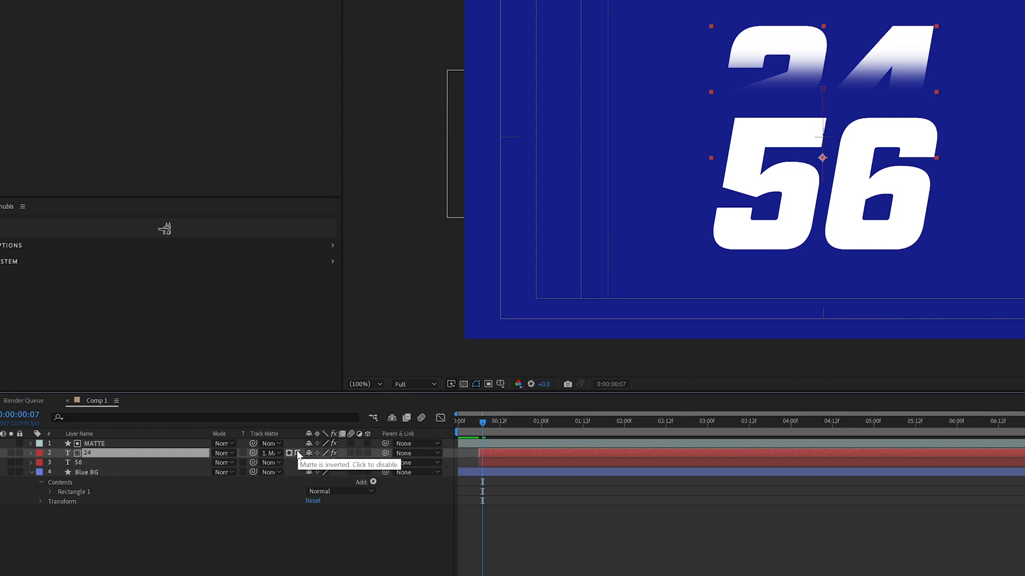
left_click(289, 453)
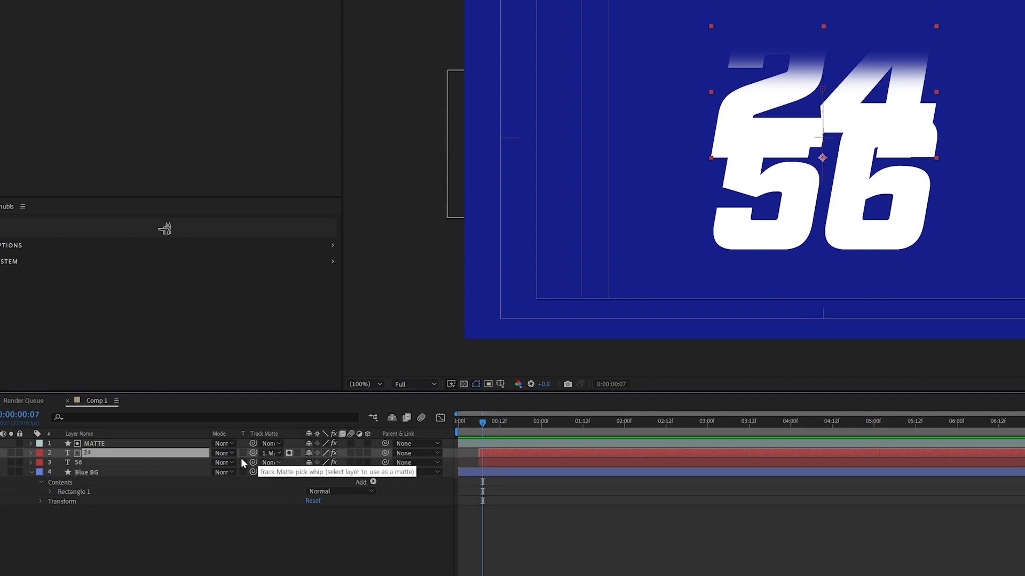
- Glance at layer 24's blending modes, then toggle its matte Alpha to Luma and back to Alpha
left_click(222, 453)
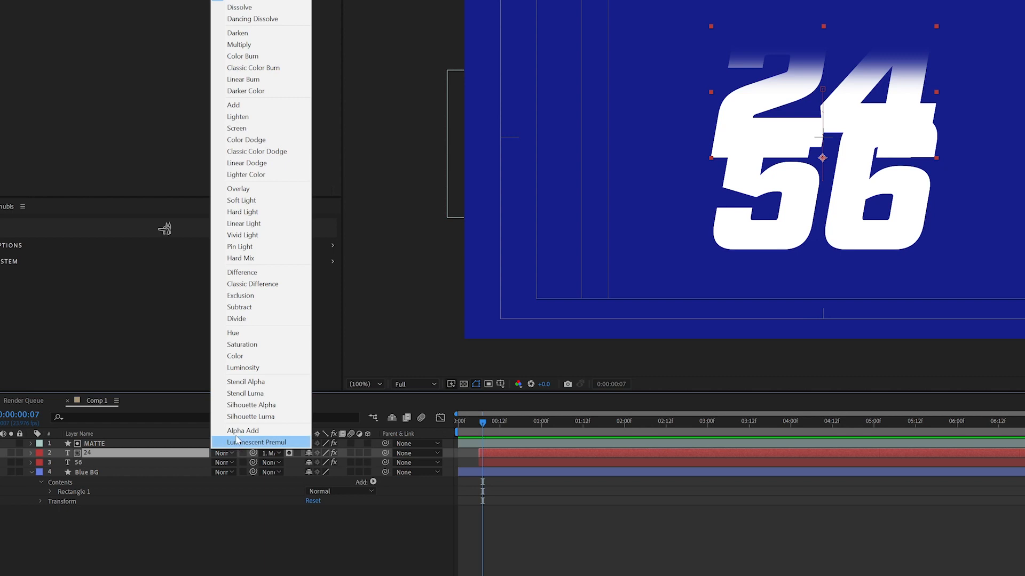
left_click(257, 441)
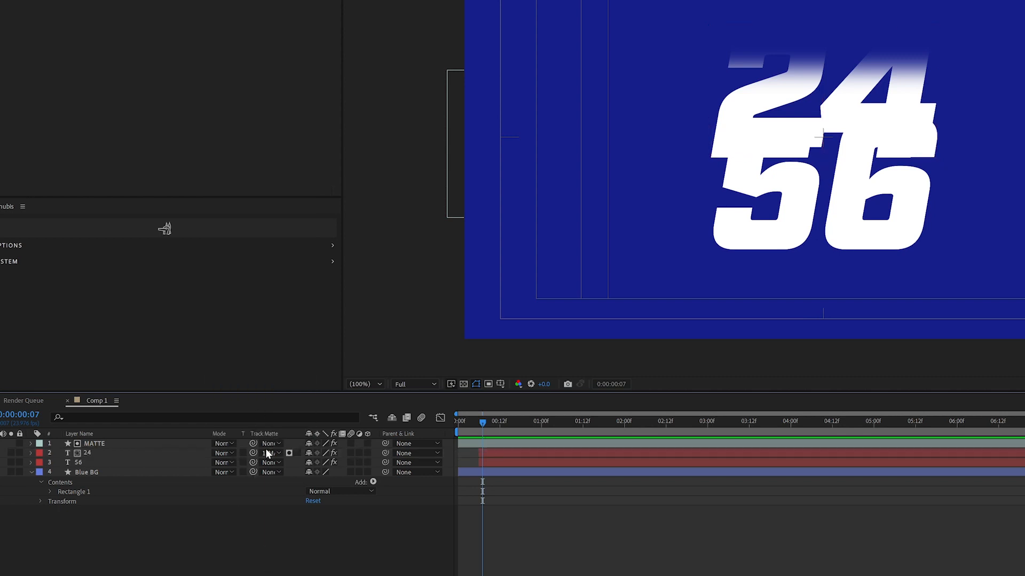
left_click(289, 453)
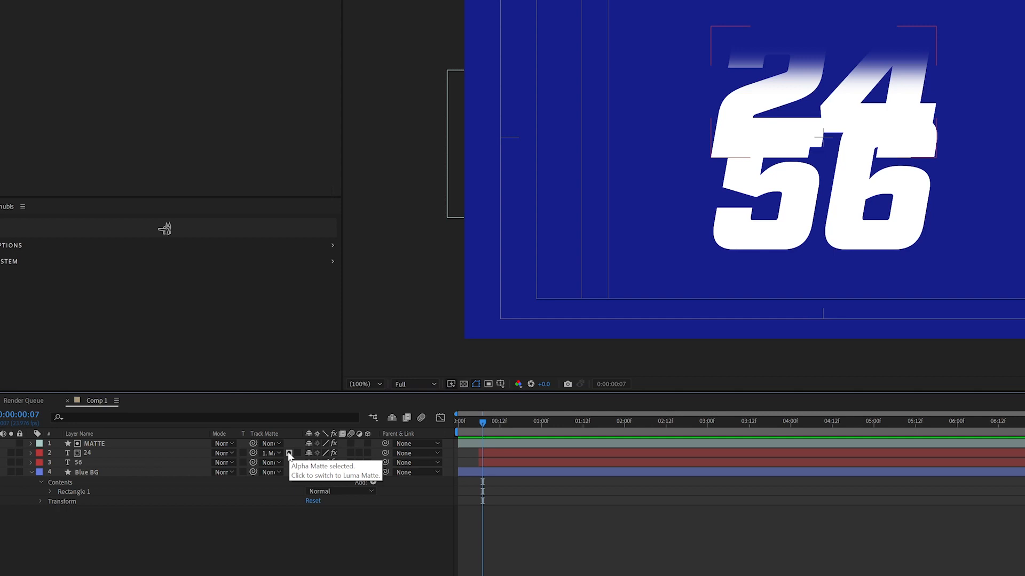
left_click(290, 452)
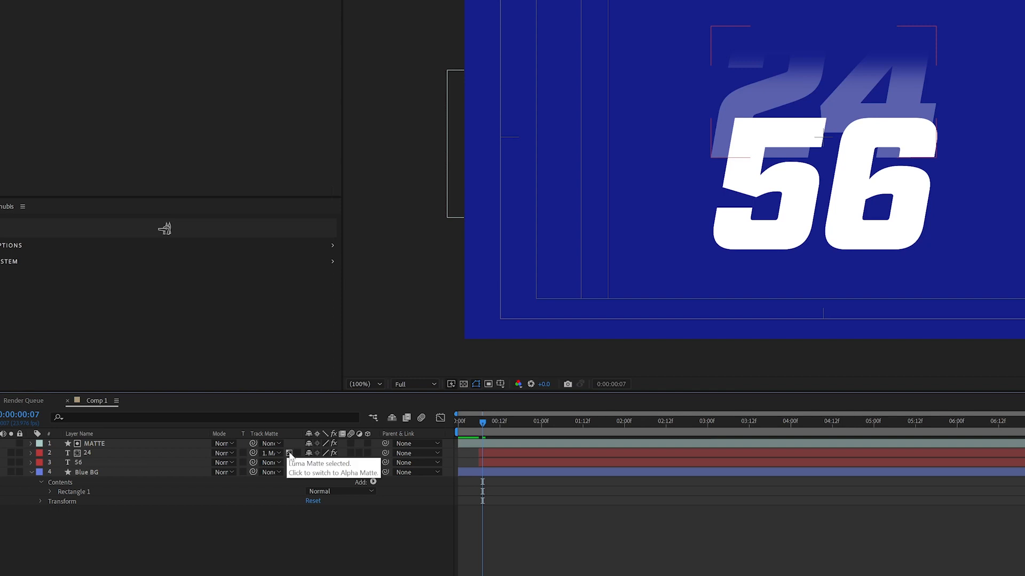
left_click(289, 452)
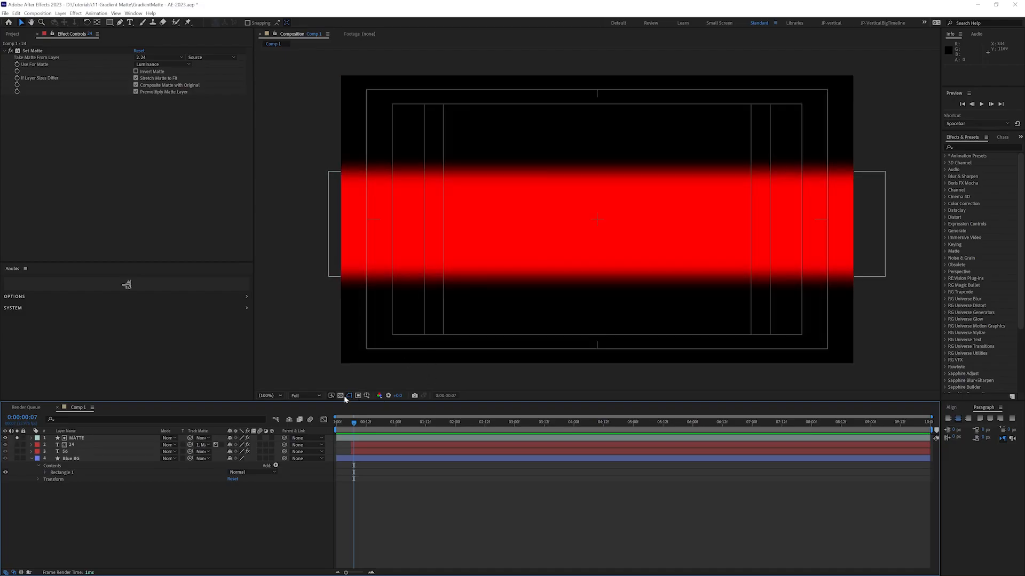
- Turn on the transparency grid so the red MATTE band sits over a checkerboard
left_click(339, 395)
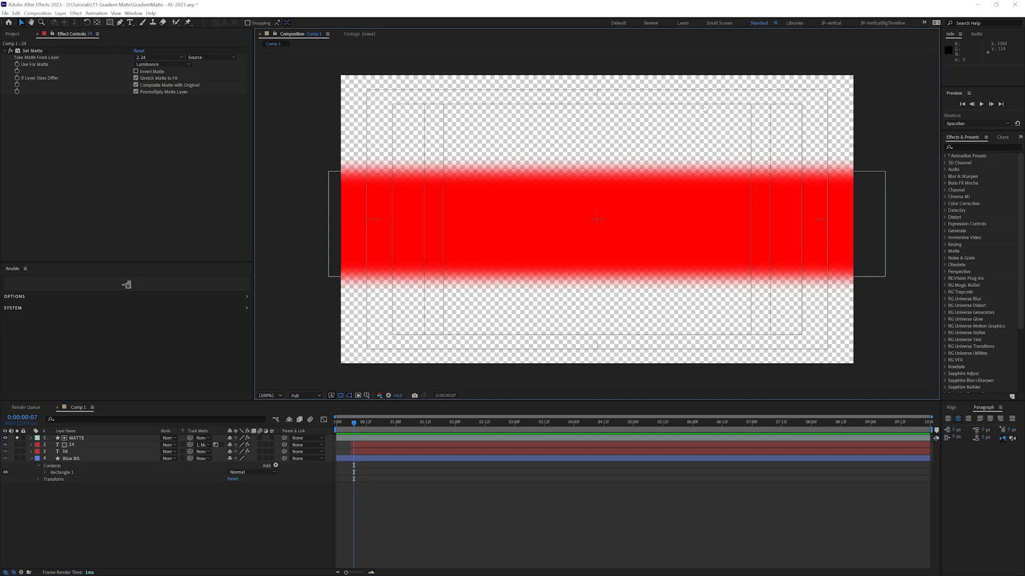
mouse_move(530, 235)
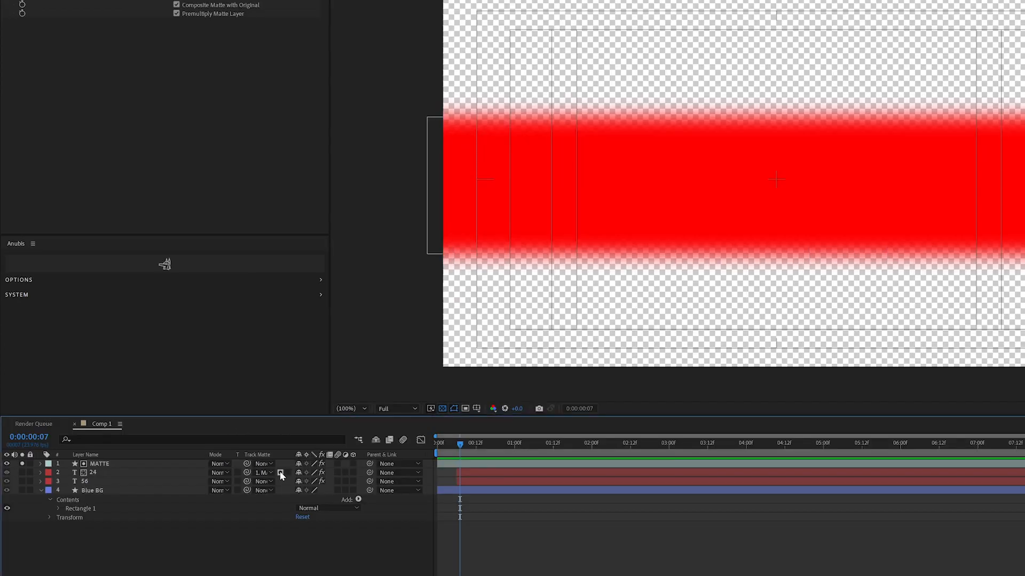
mouse_move(277, 497)
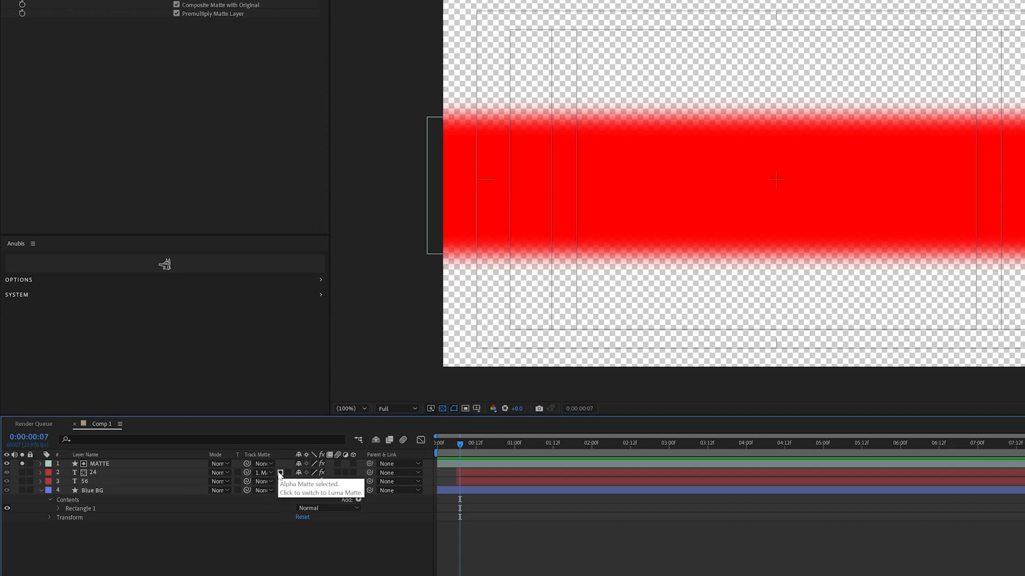
mouse_move(295, 570)
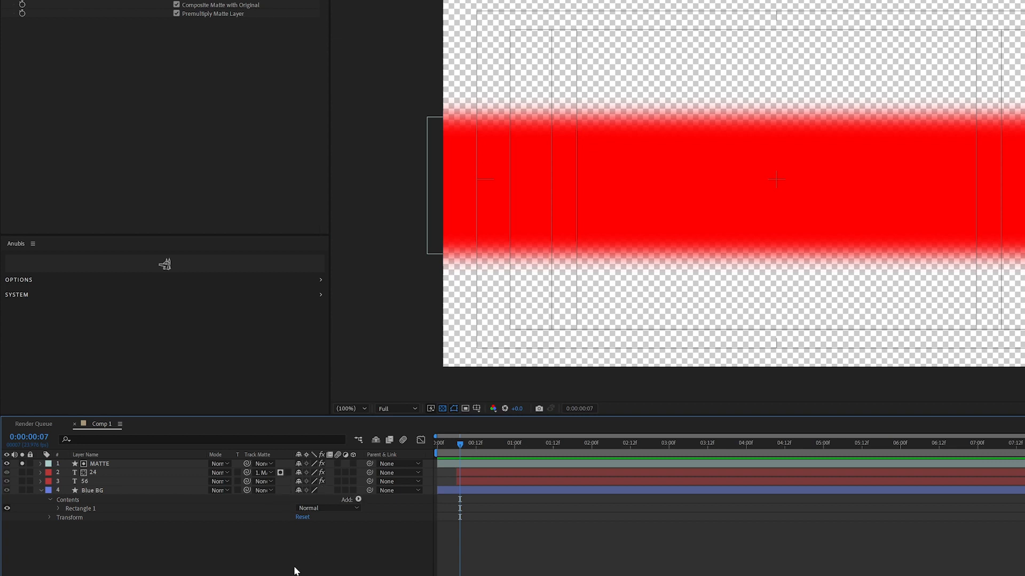
mouse_move(7, 461)
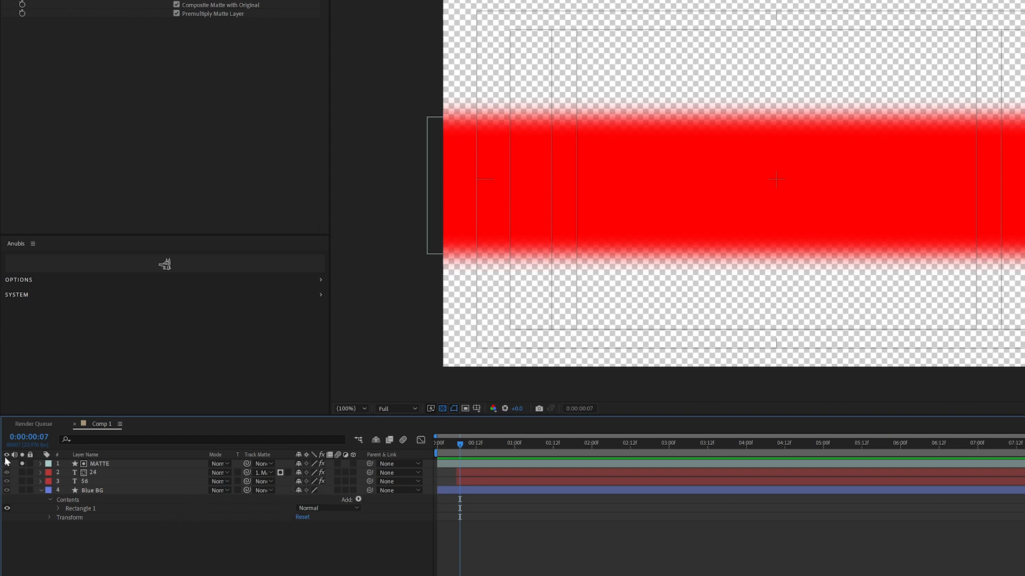
- Make the other layers visible again and invert layer 24's track matte
left_click(6, 472)
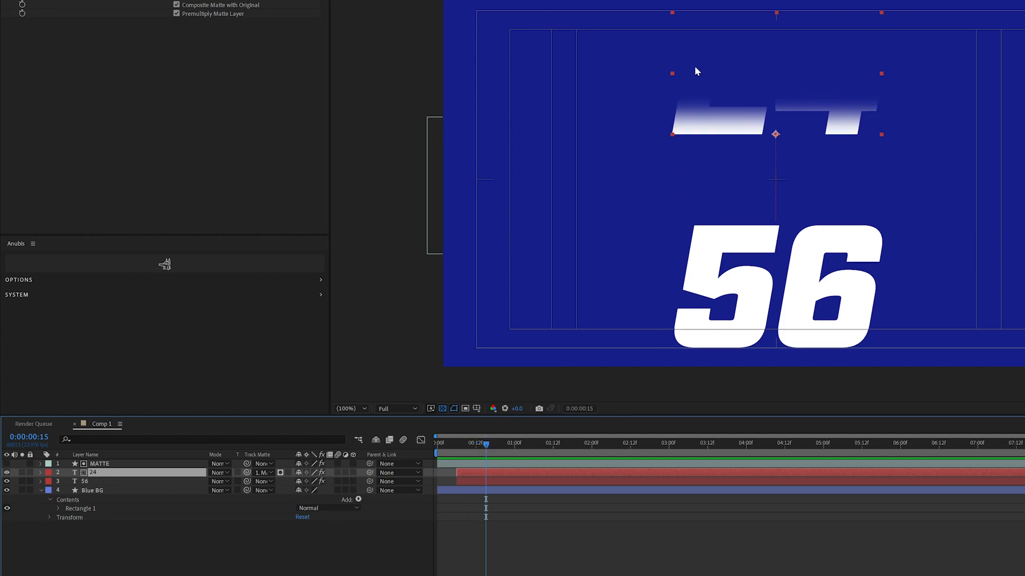
mouse_move(289, 476)
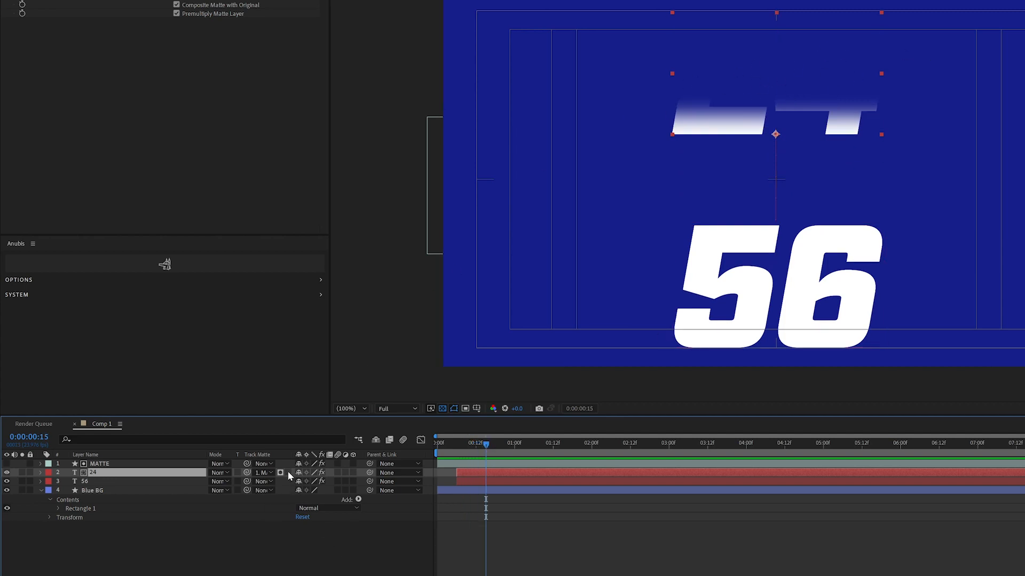
mouse_move(280, 473)
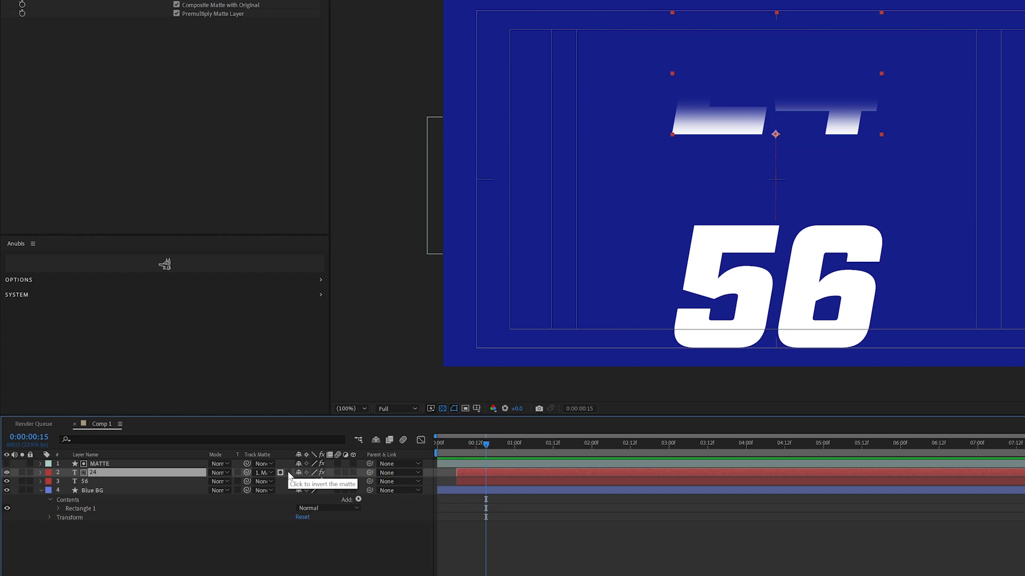
left_click(281, 473)
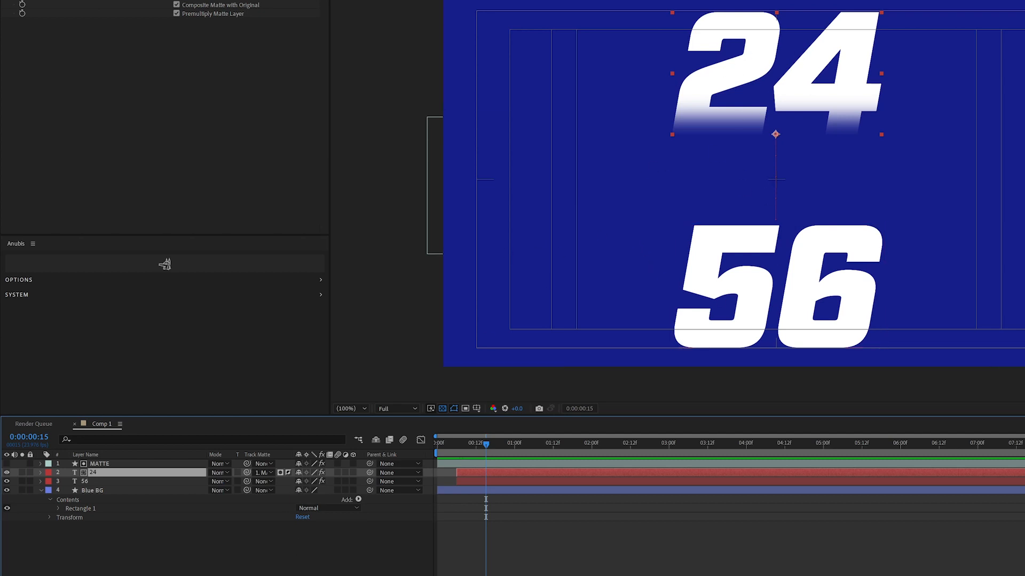
- Select the 56 text layer to give it an inverted 1. MATTE track matte
left_click(85, 481)
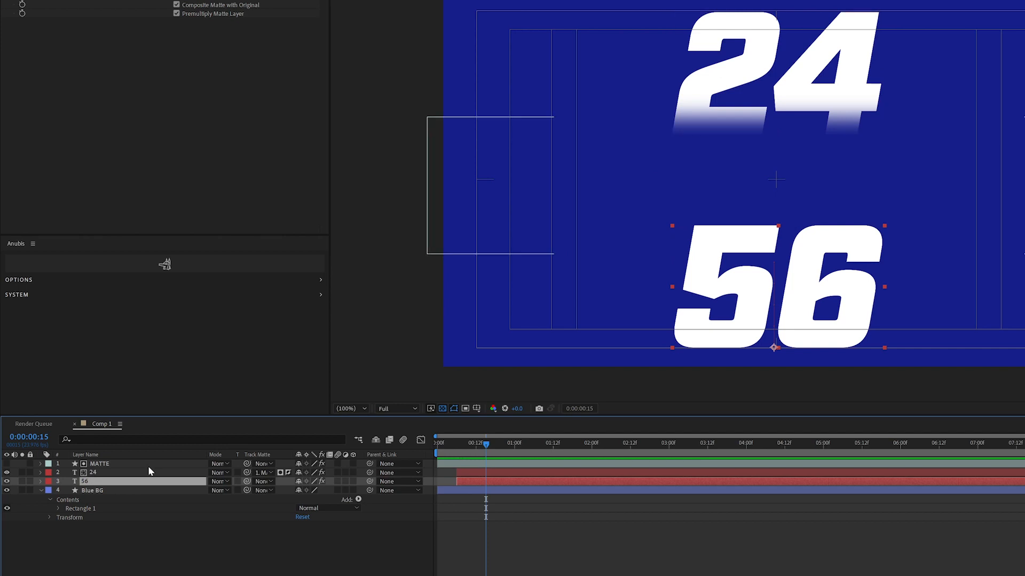
mouse_move(247, 481)
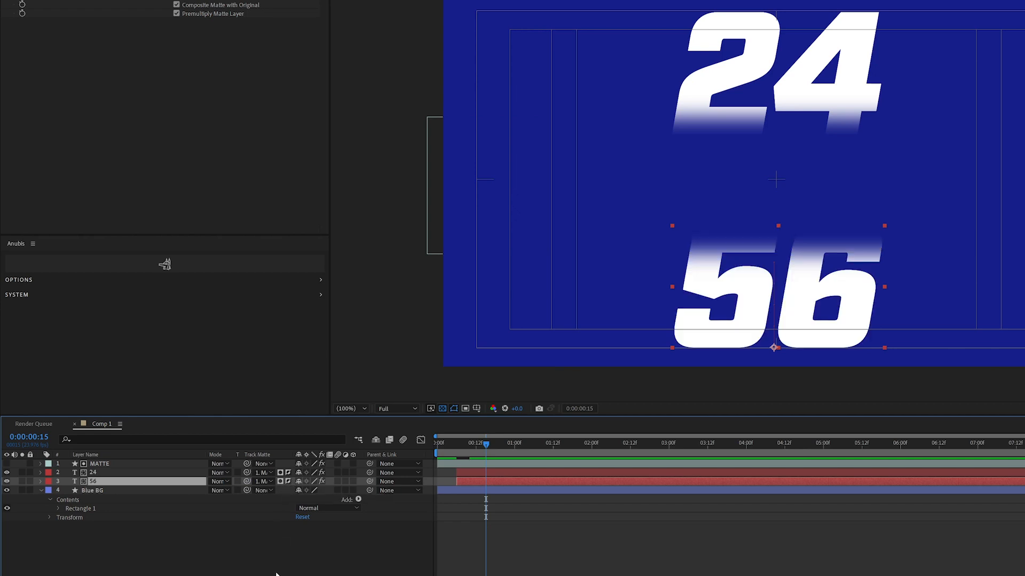
mouse_move(200, 542)
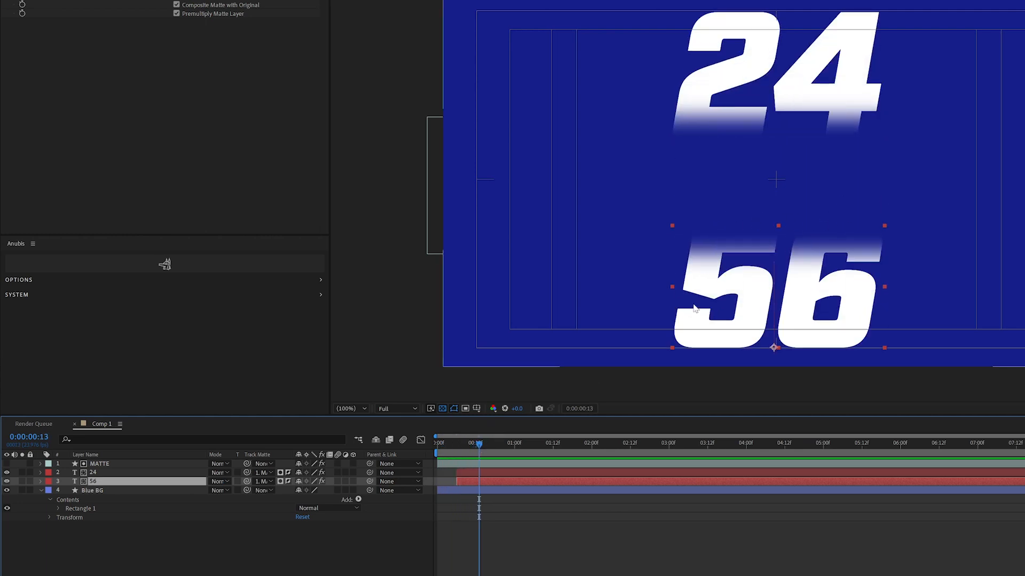
mouse_move(875, 236)
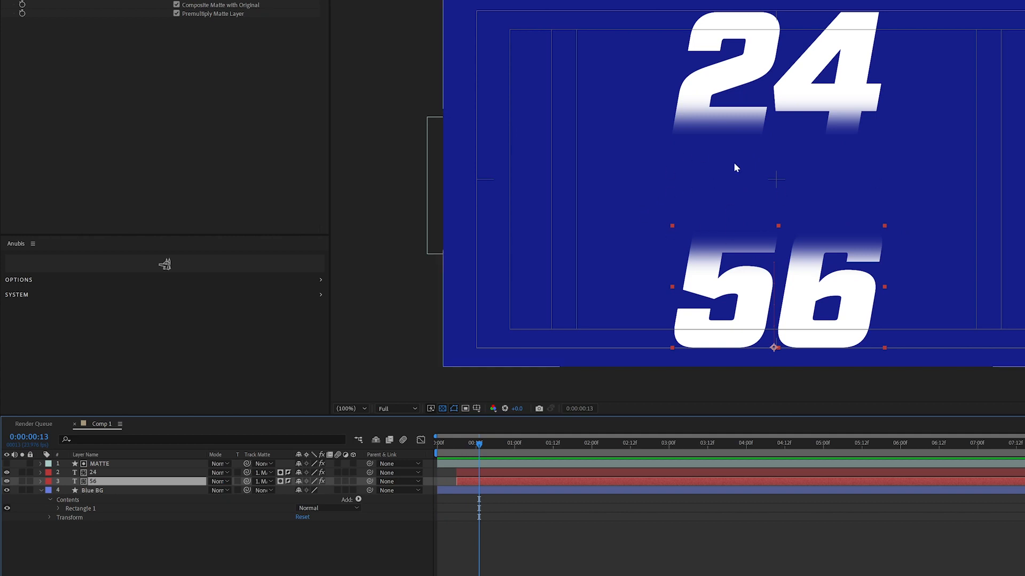
mouse_move(636, 144)
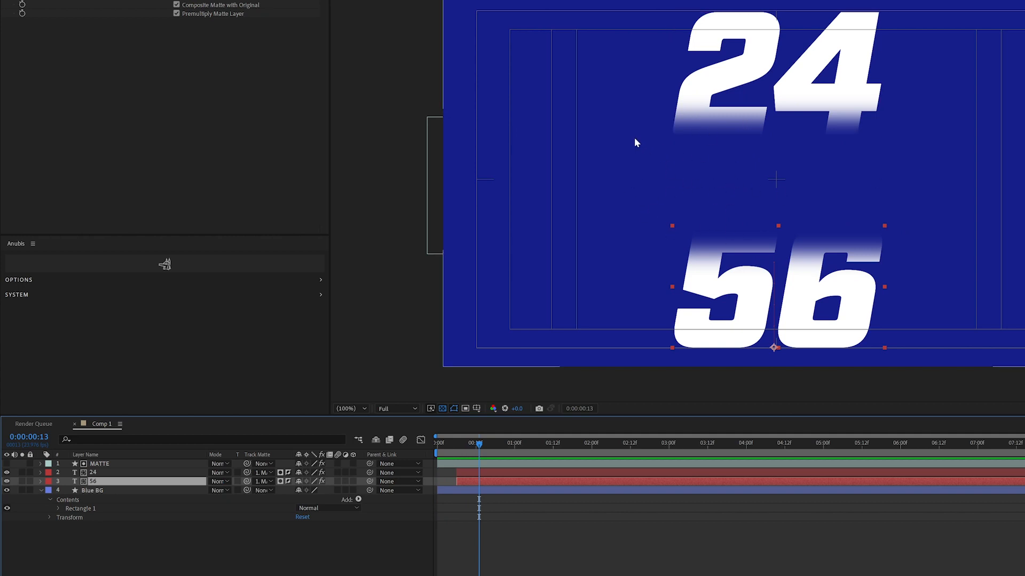
mouse_move(793, 147)
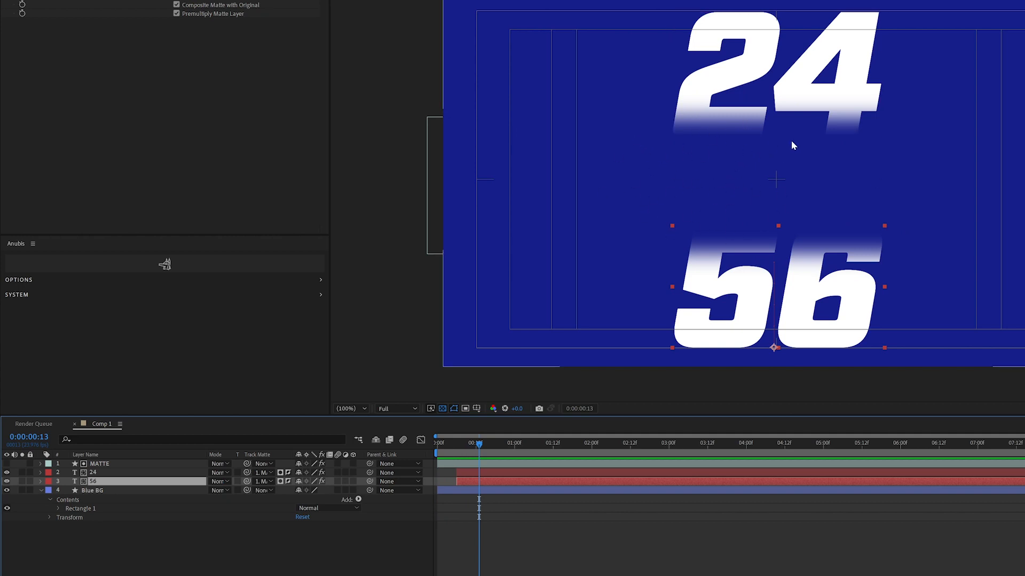
- Select the MATTE layer and stretch its rectangle taller in the viewer
left_click(98, 463)
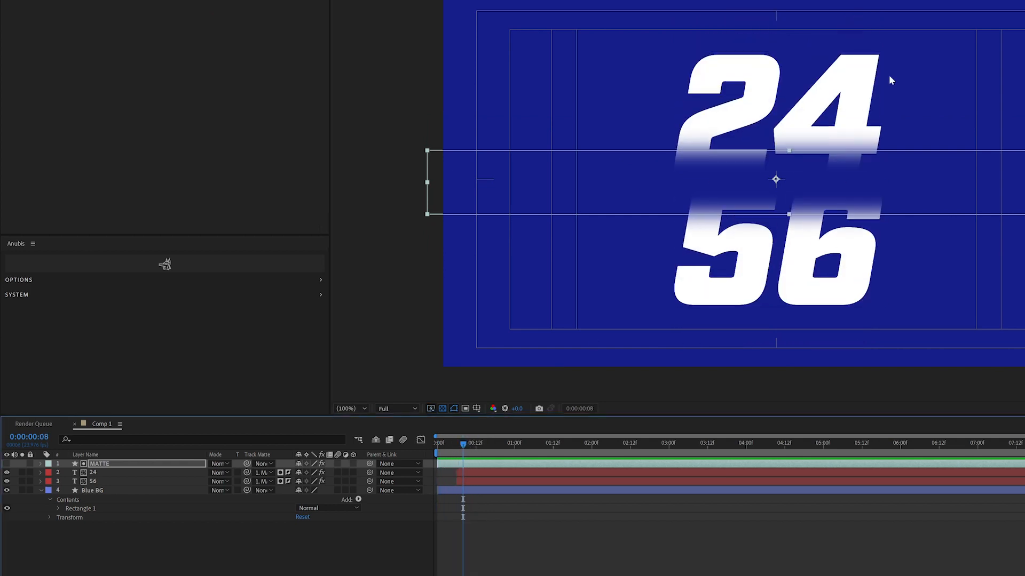
left_click(465, 446)
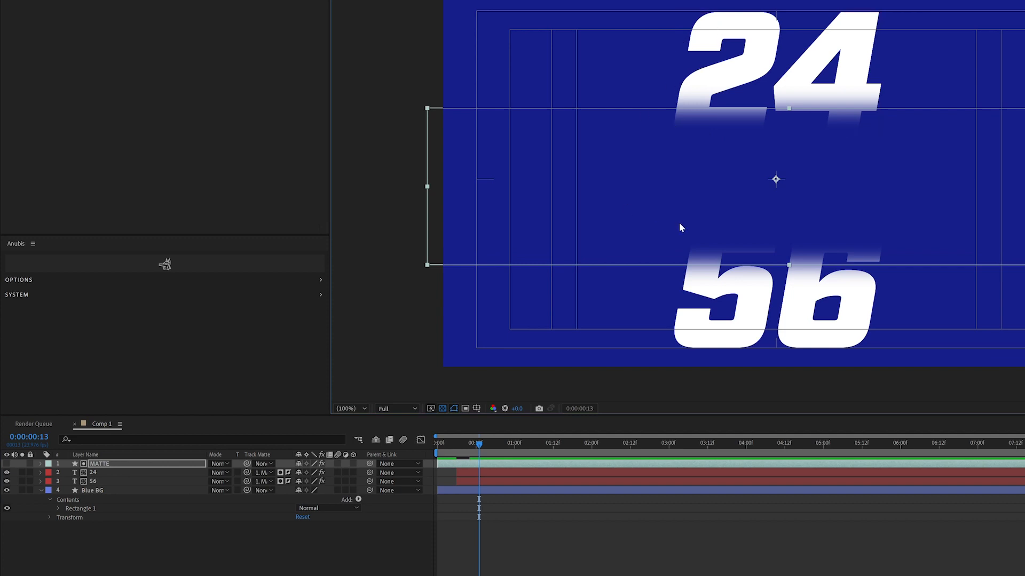
mouse_move(590, 252)
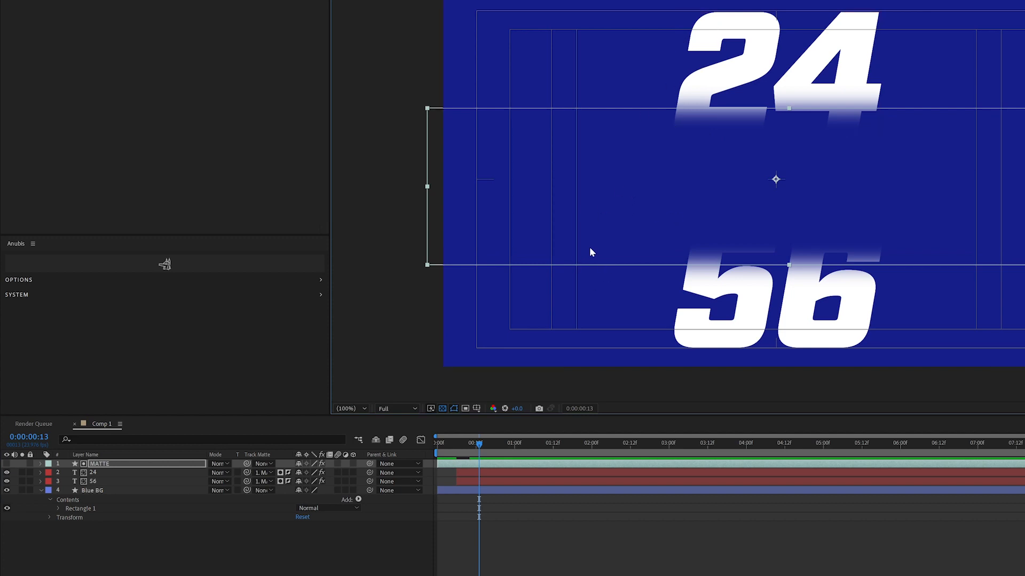